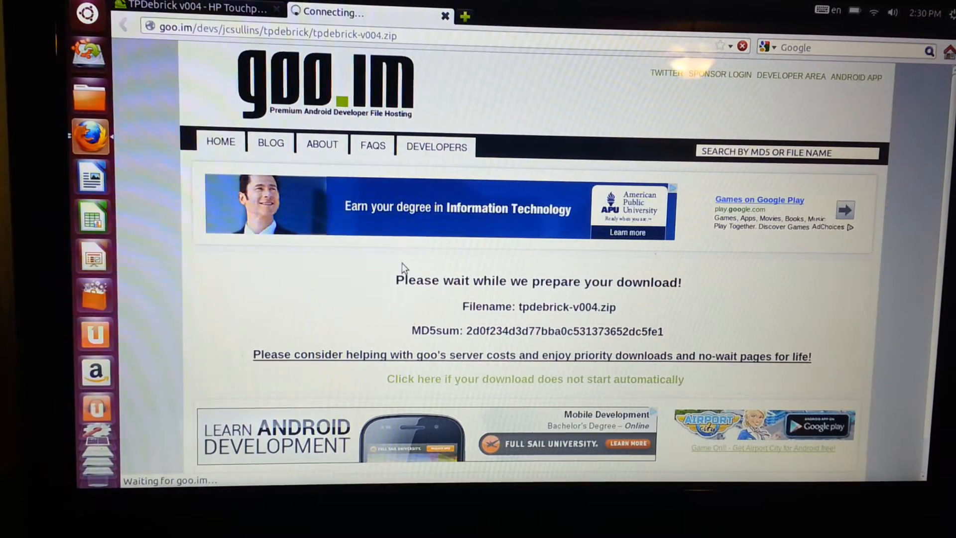
mouse_move(759, 90)
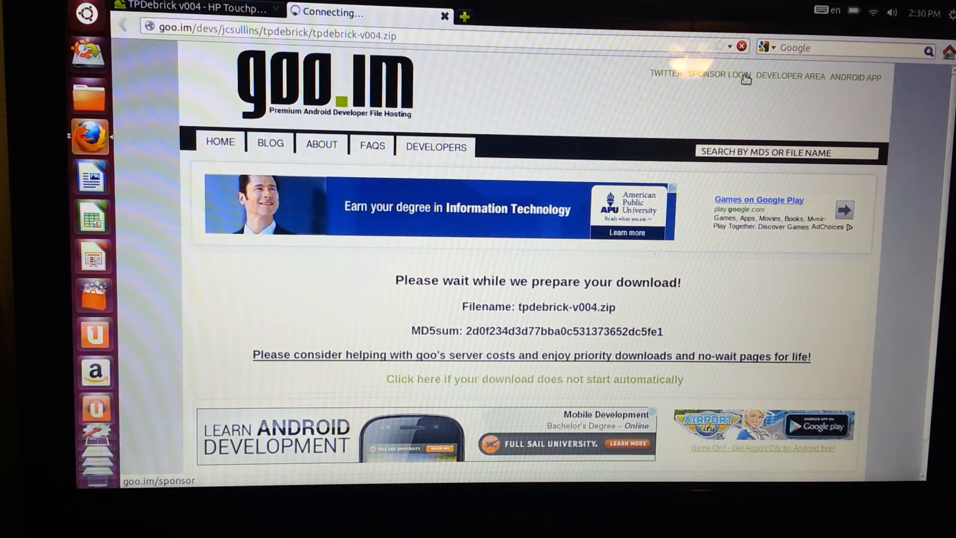
Visit Sponsor Login on goo.im, then close that tab to return to the RootzWiki TPDebrick page
click(716, 75)
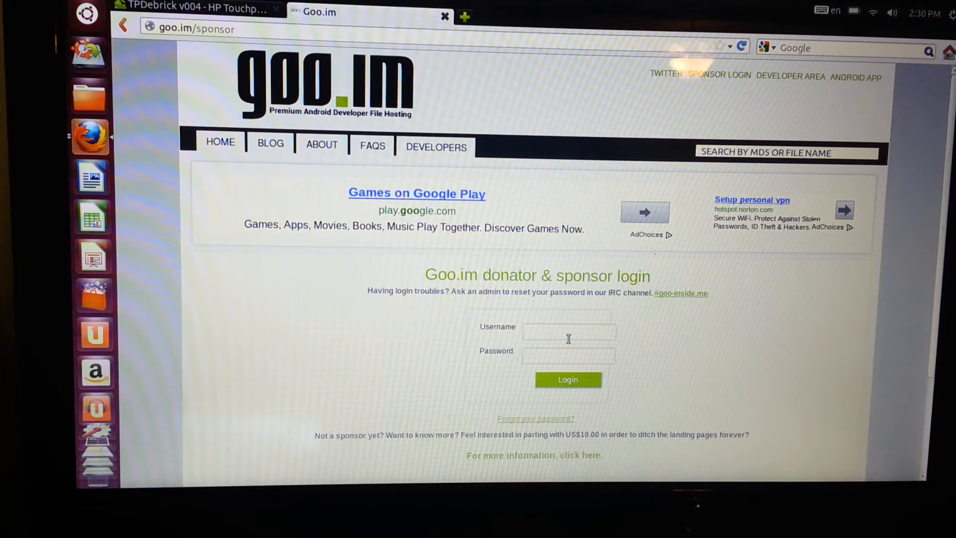
click(568, 379)
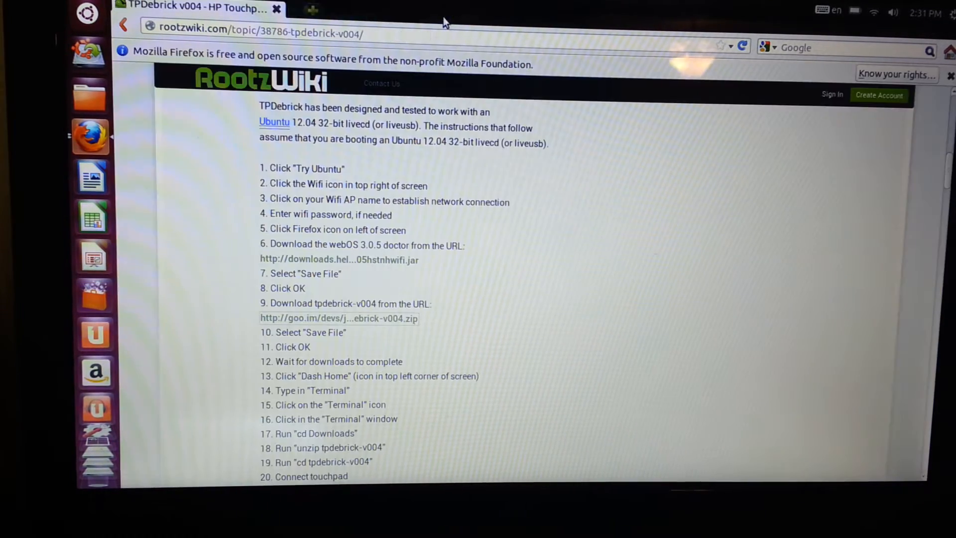
mouse_move(372, 323)
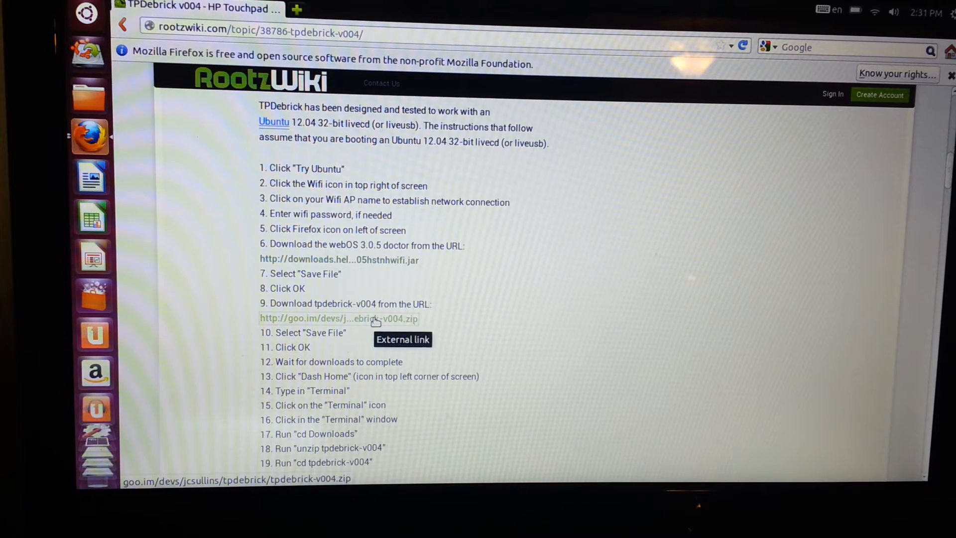
Download tpdebrick-v004.zip (13.0 MB), saving the file rather than opening it
click(339, 319)
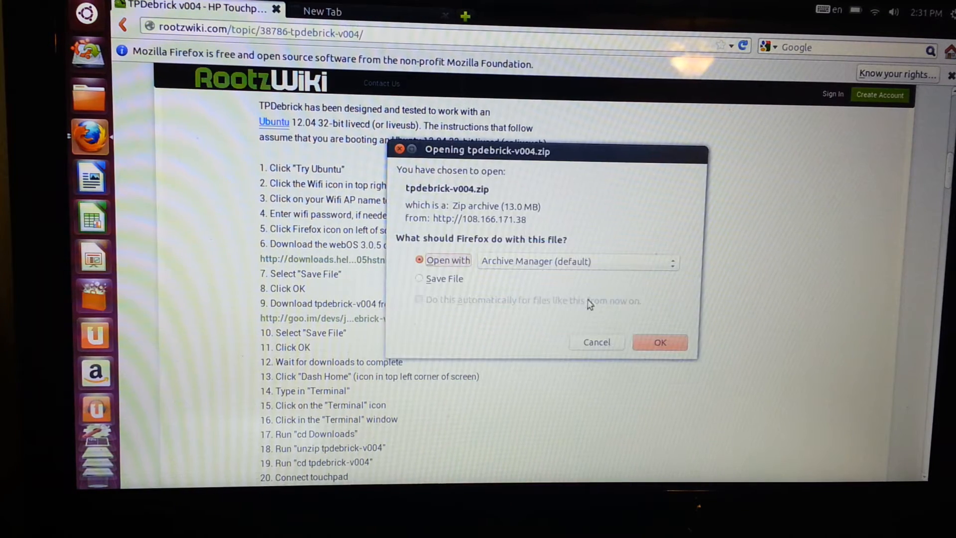
click(418, 279)
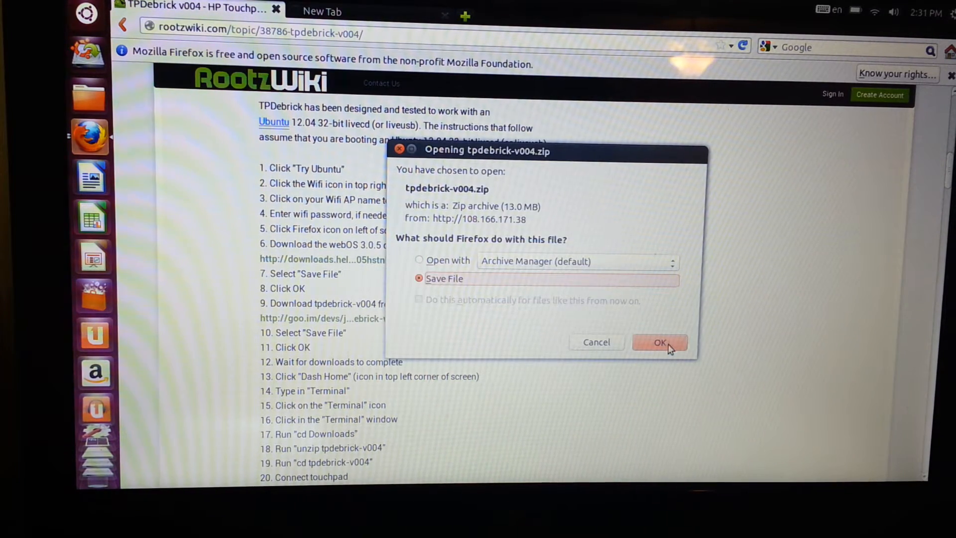
click(660, 343)
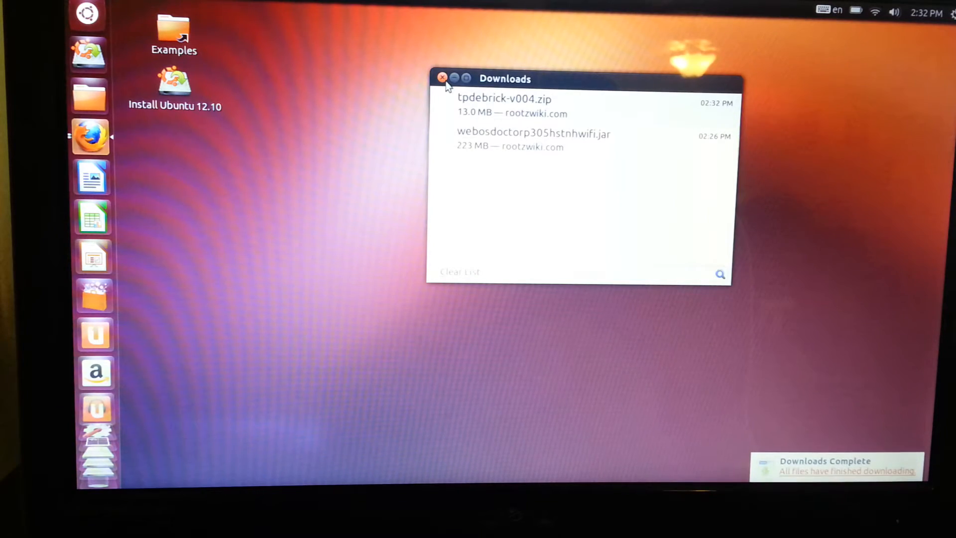
Close the Downloads window and change the Terminal directory to ~/Downloads
click(443, 79)
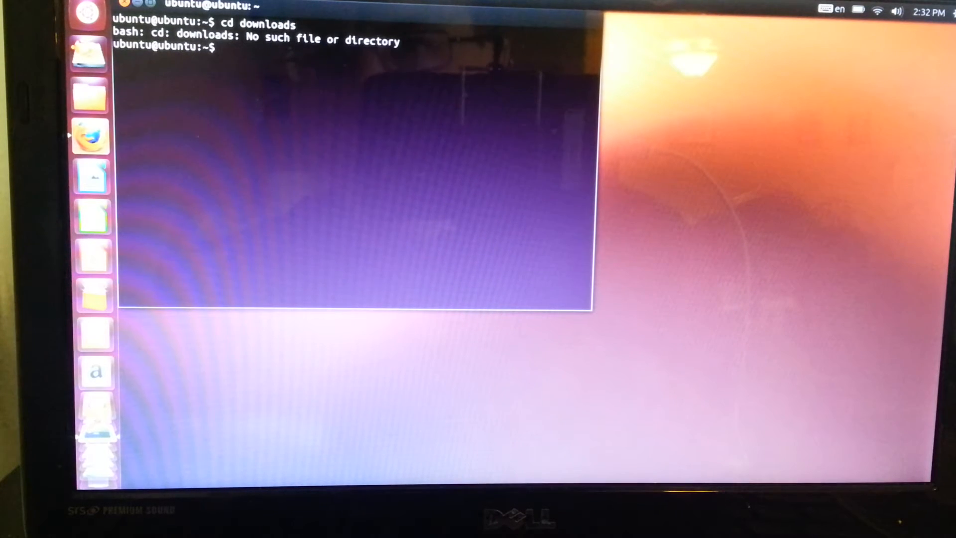
text(cd Dow)
text(cd tpdebrick)
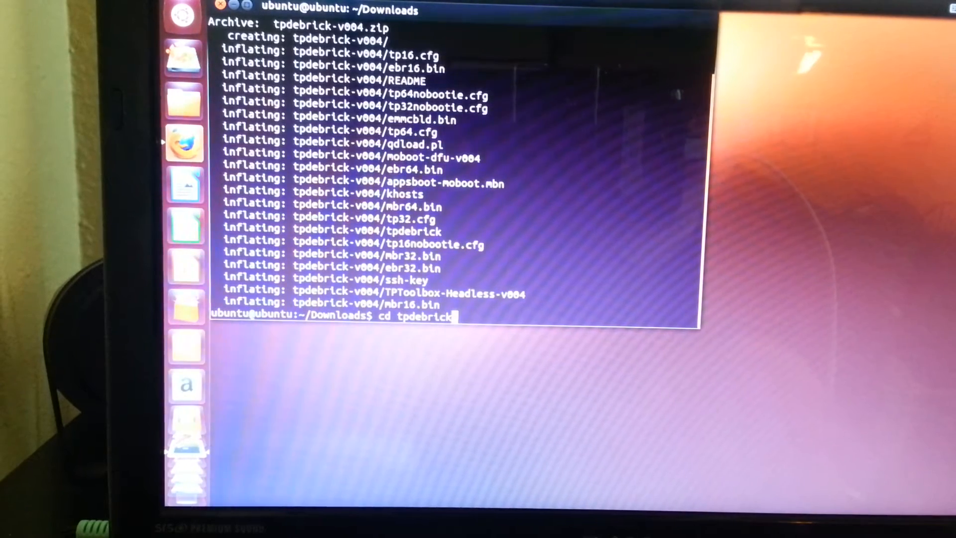
text(-v004)
text(sudo)
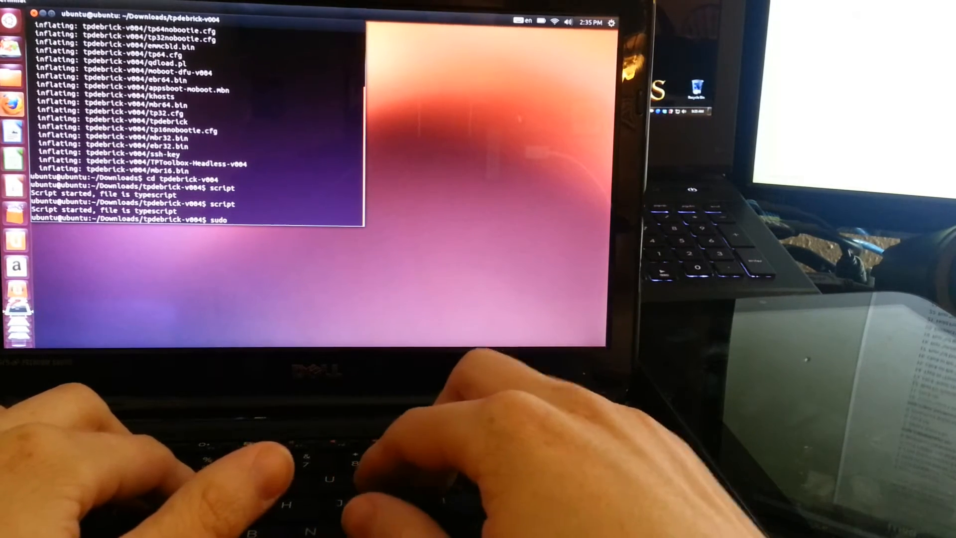
Run sudo ./tpdebrick 16, which aborts on missing dfu-util and fastboot
text(./tpdebrick)
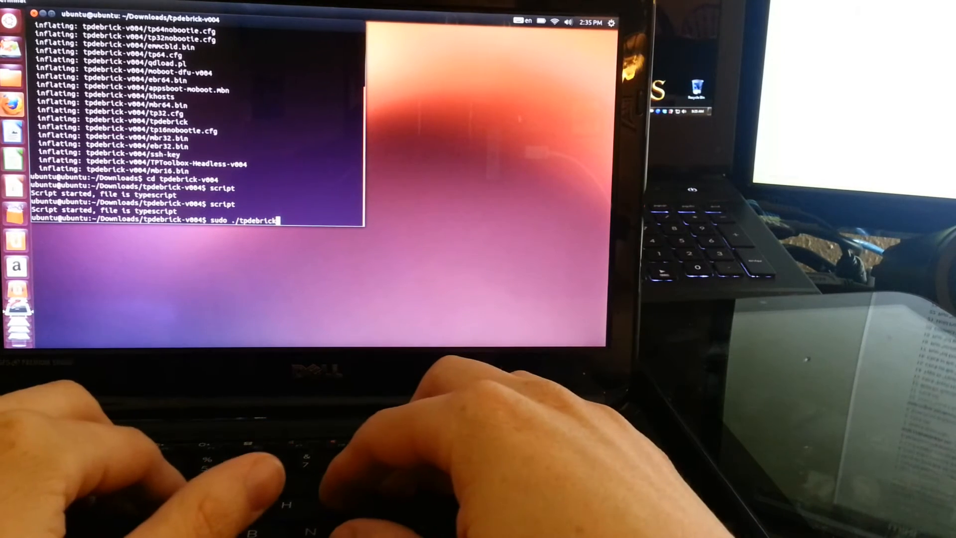
text(1)
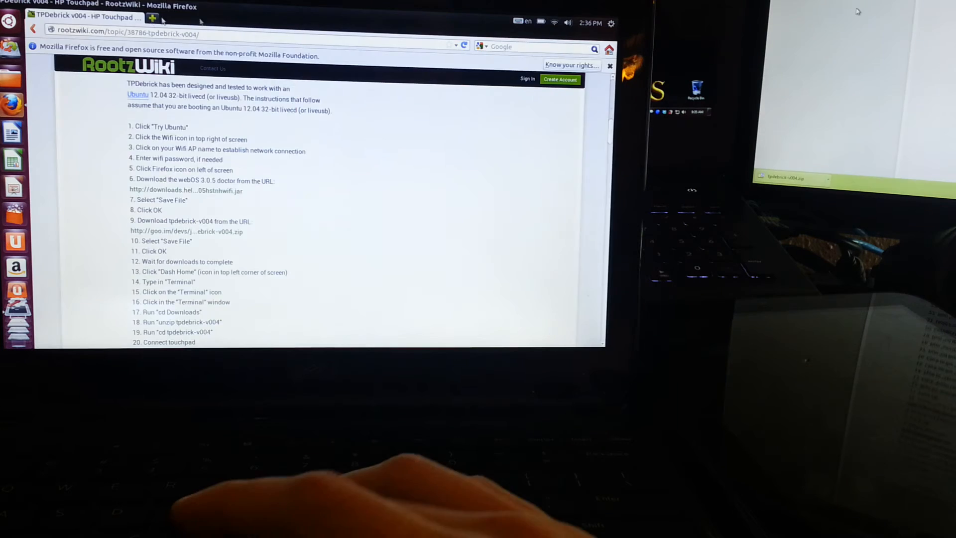
Add the ppa:nilarimogard/webupd8 repository and run sudo apt-get update in a fresh Terminal
click(154, 18)
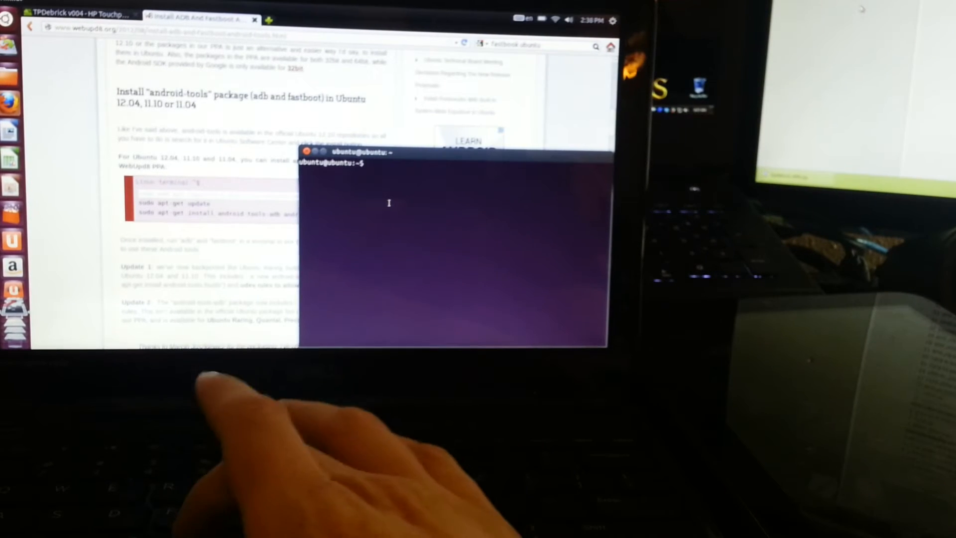
right_click(397, 203)
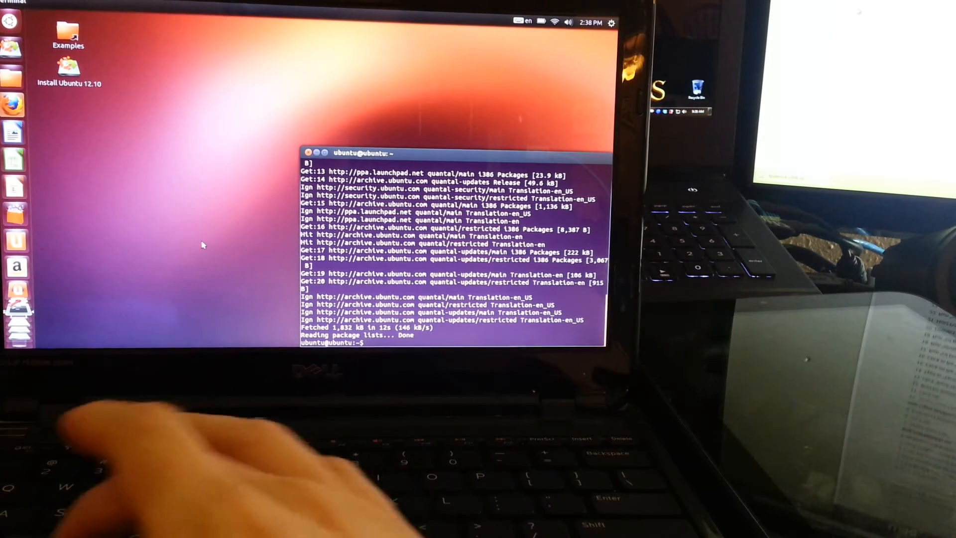
Copy the android-tools-adb and android-tools-fastboot install command from the WebUpd8 page
key(Alt+Tab)
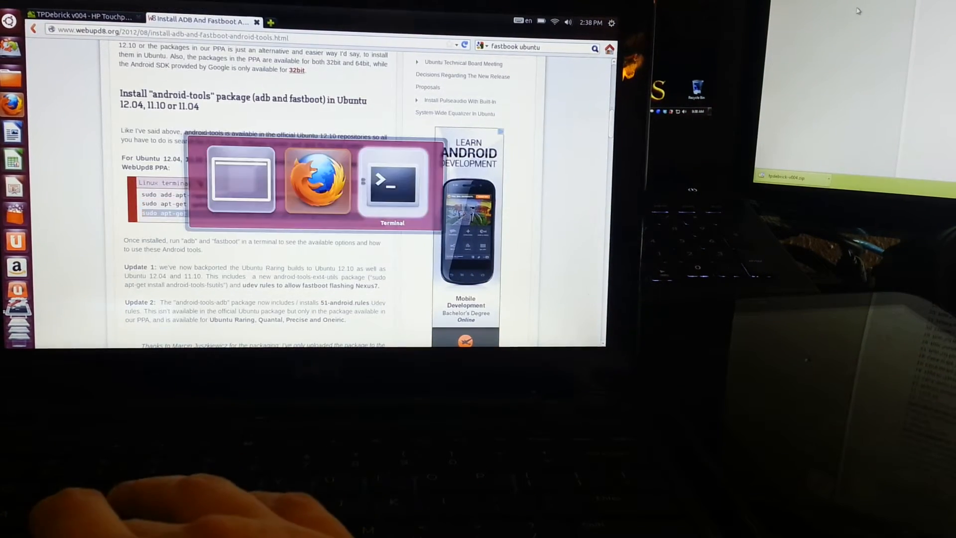
click(392, 180)
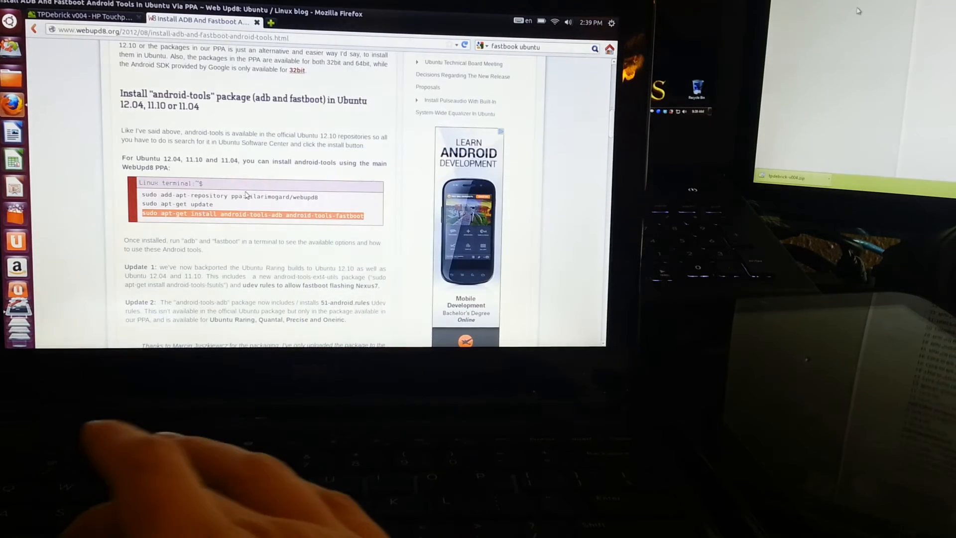
key(Alt+Tab)
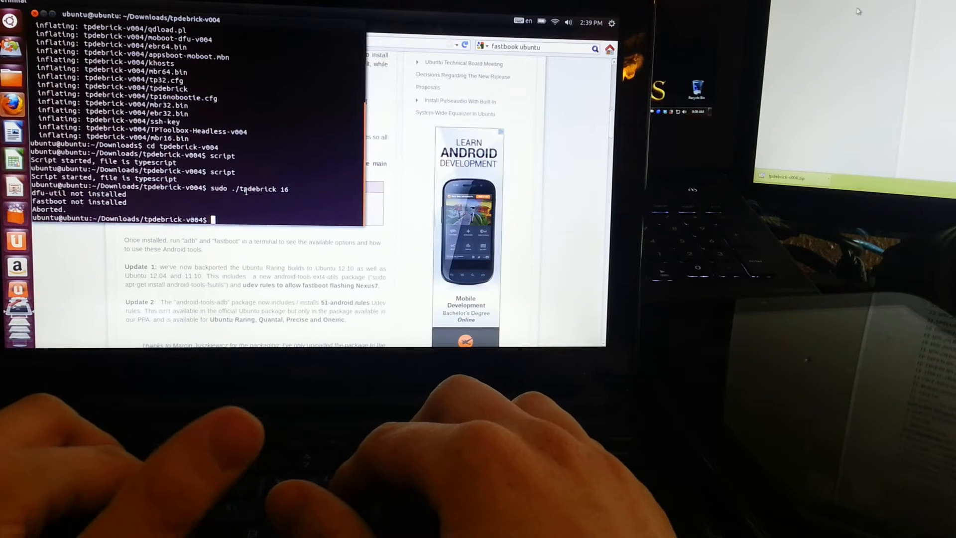
Run sudo ./tpdebrick 15 (usage message), then 16, now aborting only on missing dfu-util
text(sudo ./tpdebrick)
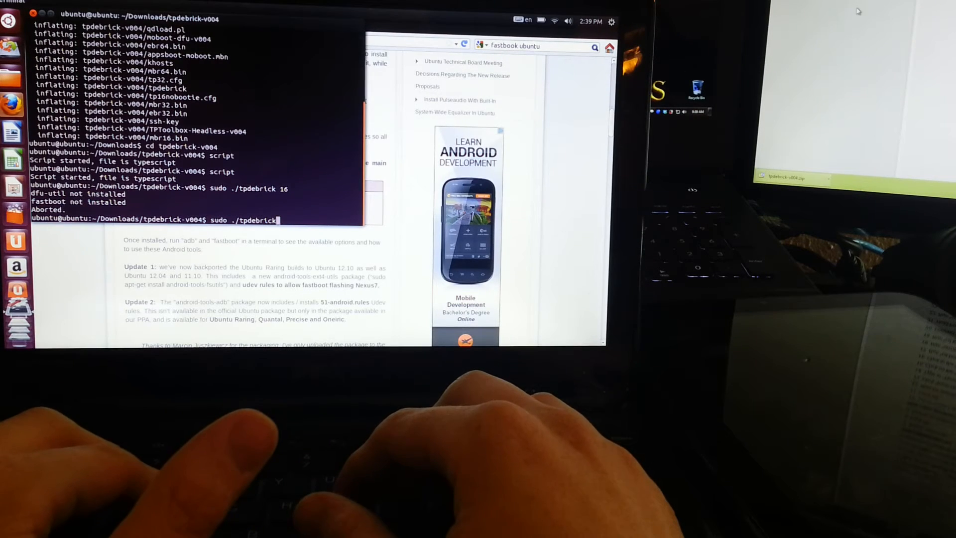
text(15)
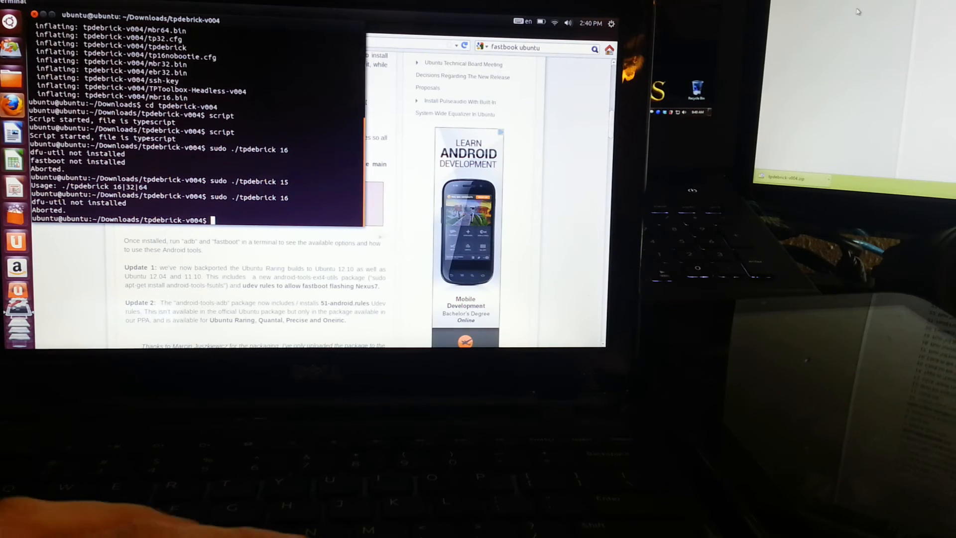
mouse_move(17, 267)
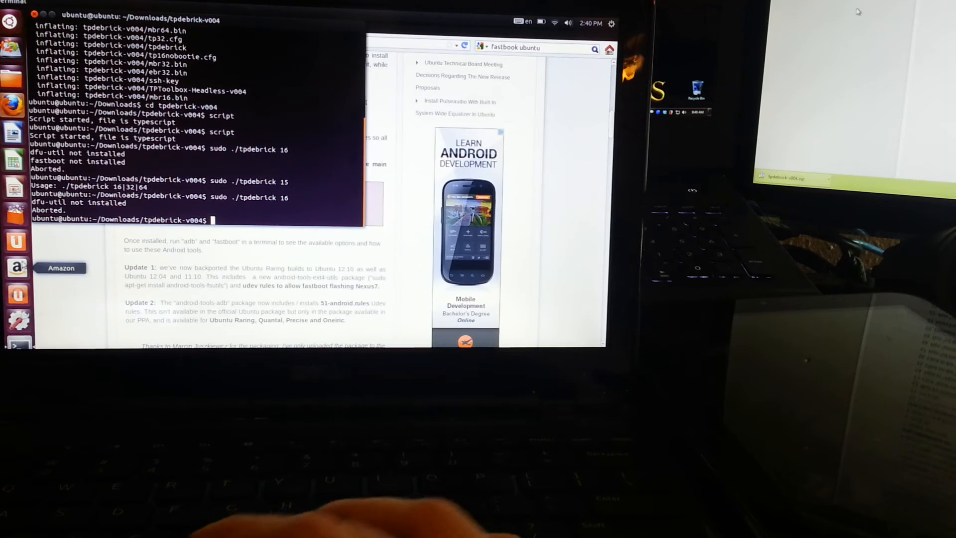